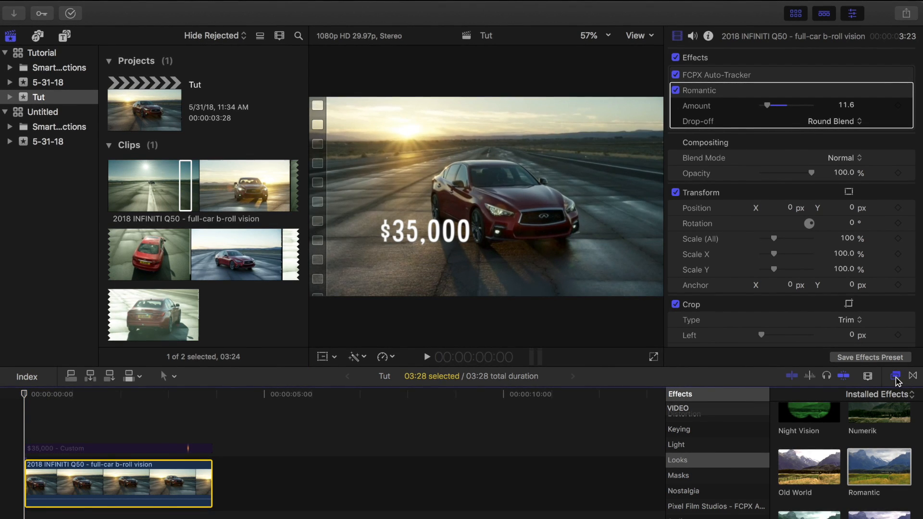
# Step: Collapse the Romantic effect and expand FCPX Auto-Tracker's guide, pre-track and track controls
pyautogui.click(896, 377)
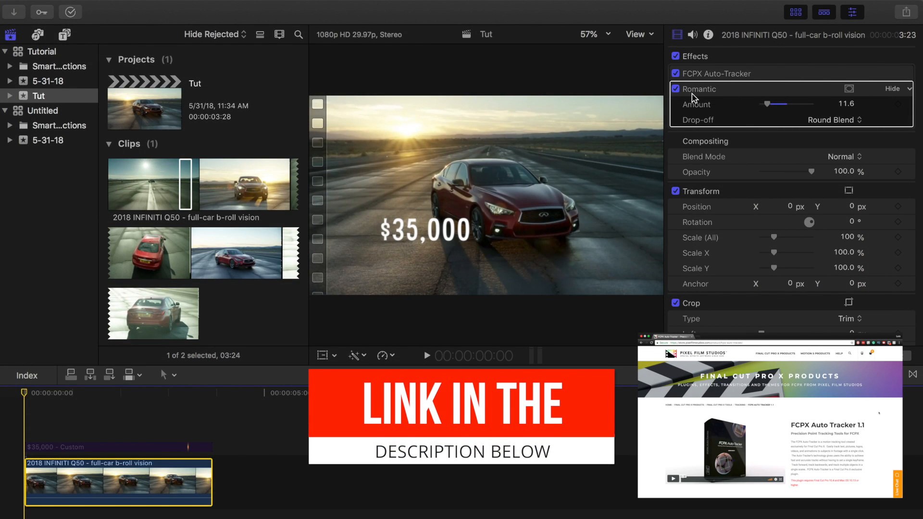
pyautogui.click(894, 73)
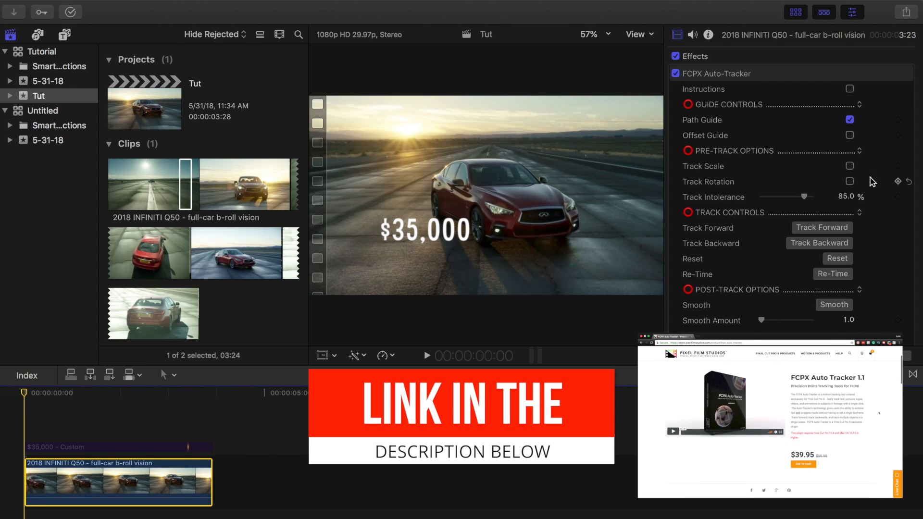
pyautogui.moveTo(773, 96)
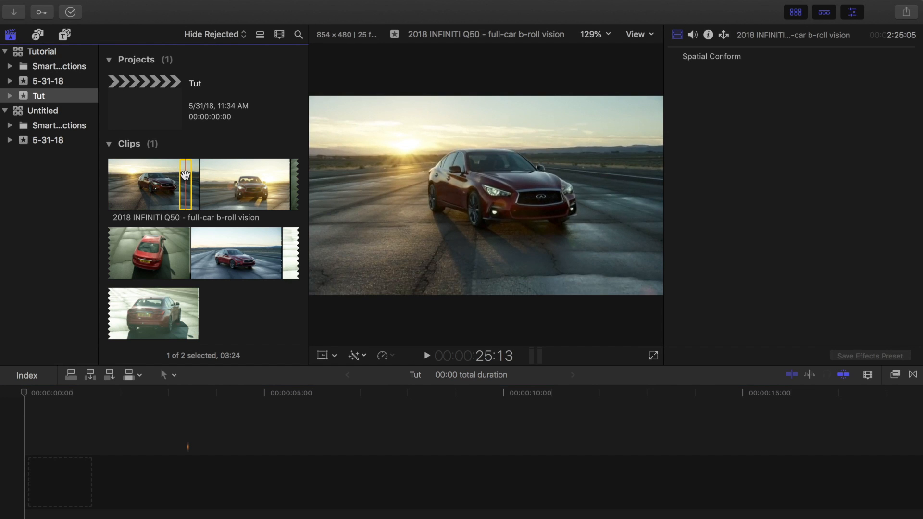
pyautogui.moveTo(136, 192)
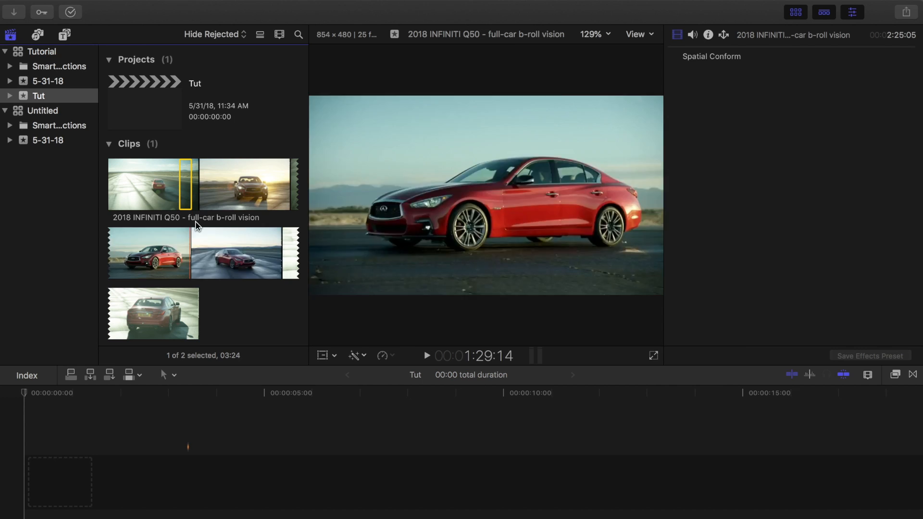
pyautogui.moveTo(184, 186)
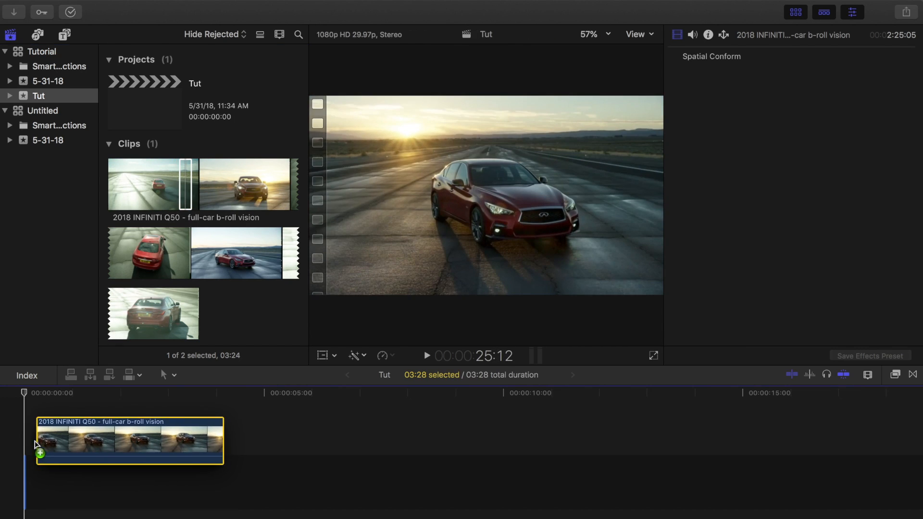
# Step: Set the Tut project's video properties to Custom 1920×1080 at 25p and confirm
pyautogui.click(371, 77)
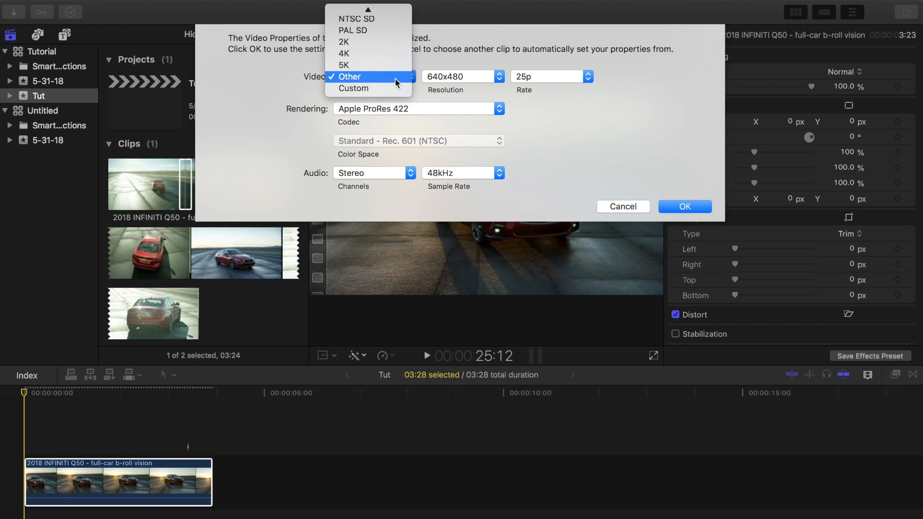
pyautogui.click(353, 88)
pyautogui.write('1080')
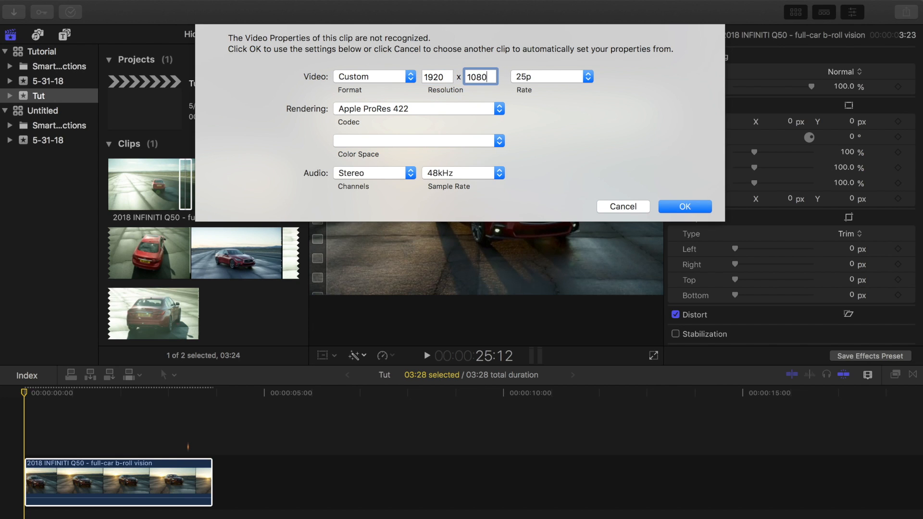
pyautogui.click(586, 76)
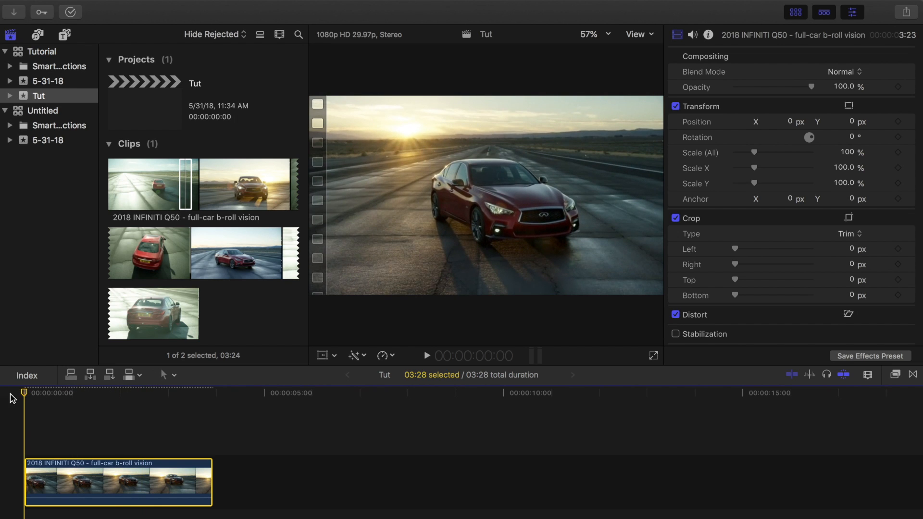
pyautogui.moveTo(894, 378)
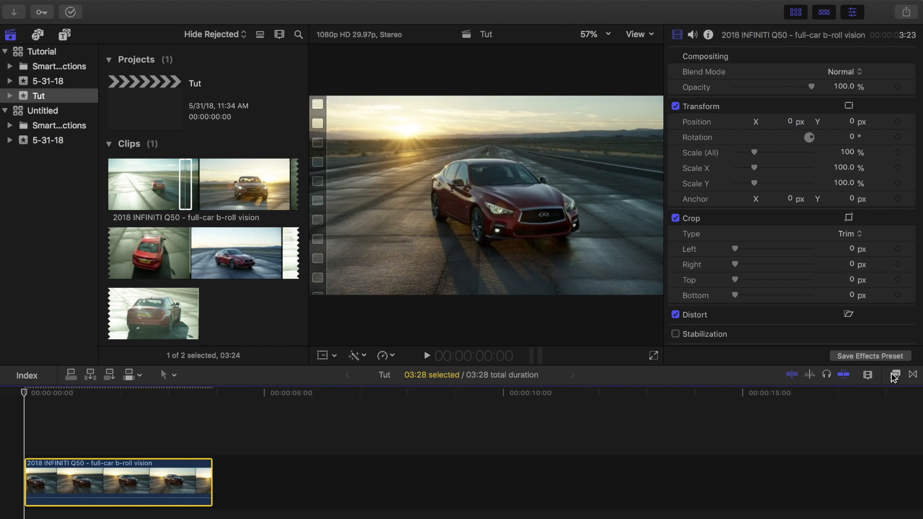
# Step: Find Pixel Film Studios' FCPX Auto-Tracker in the Effects browser and apply it to the clip
pyautogui.click(895, 374)
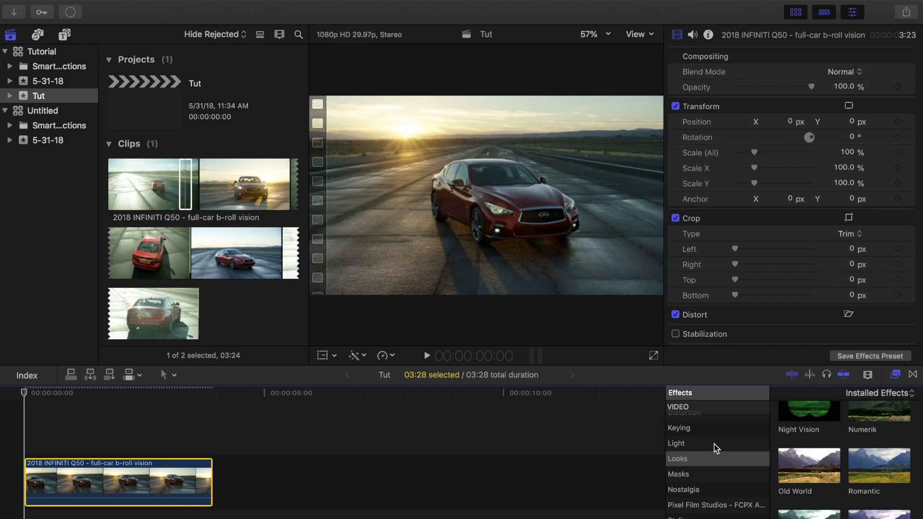
pyautogui.scroll(-3)
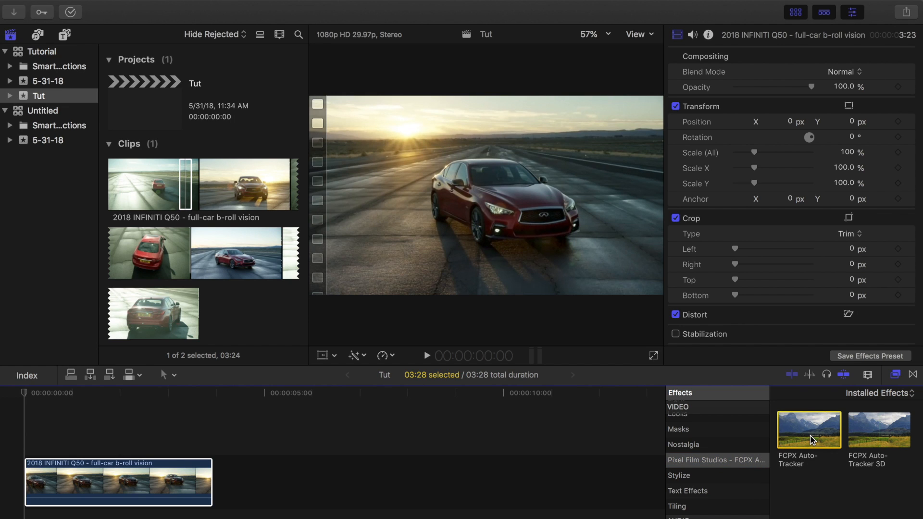
pyautogui.moveTo(807, 430)
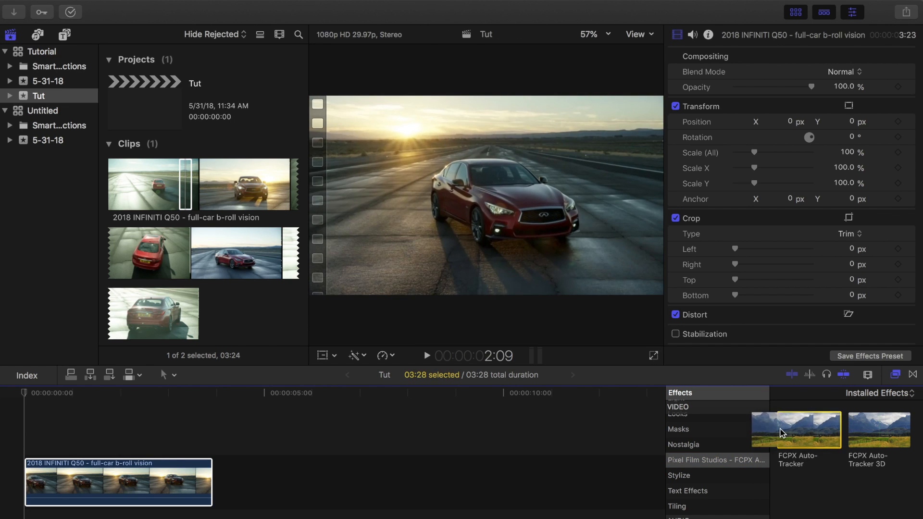
pyautogui.doubleClick(808, 430)
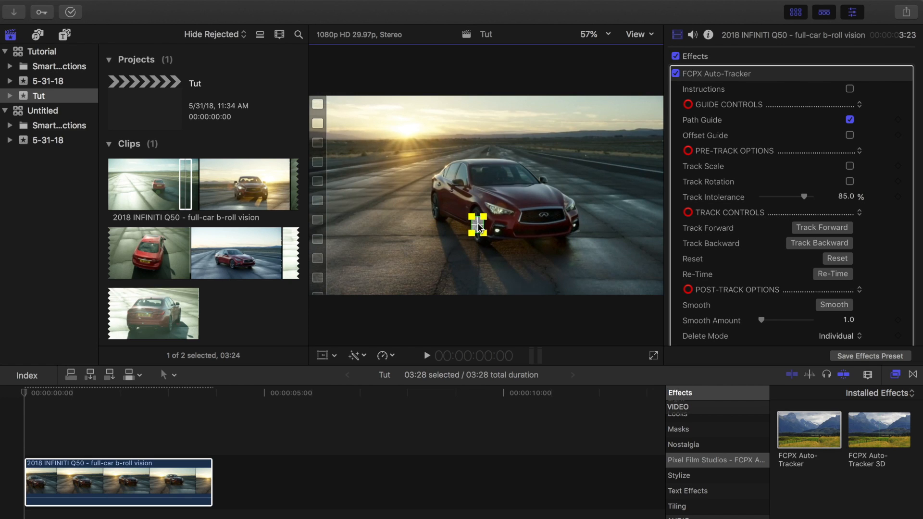
# Step: Zoom the viewer to 200% to fit the tracker box around the front wheel
pyautogui.click(596, 34)
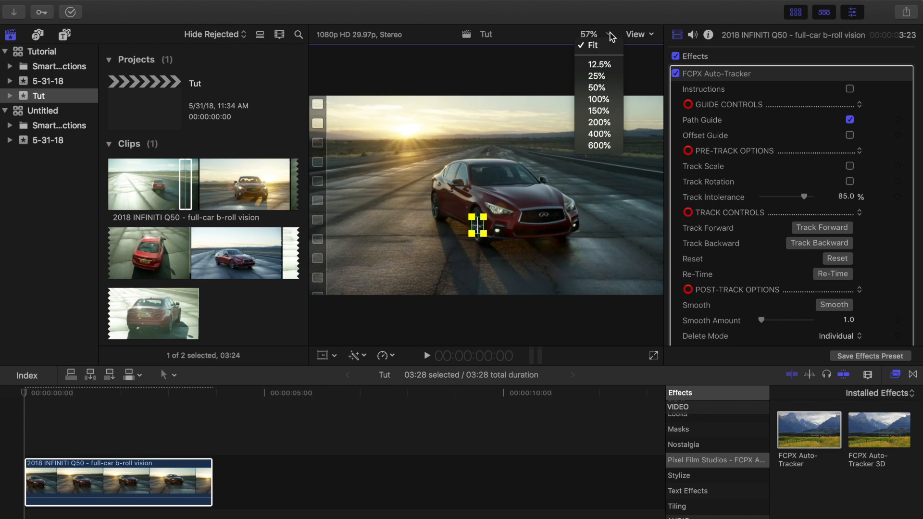
pyautogui.click(598, 123)
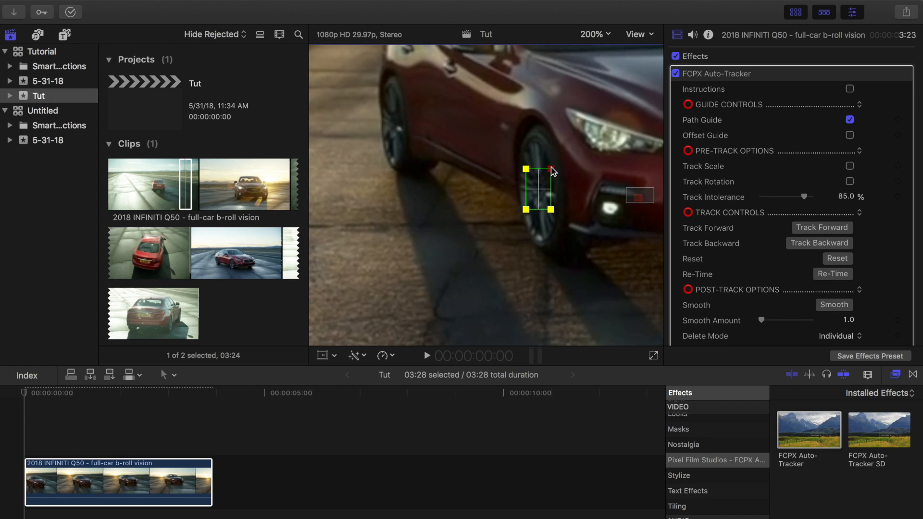
pyautogui.click(593, 34)
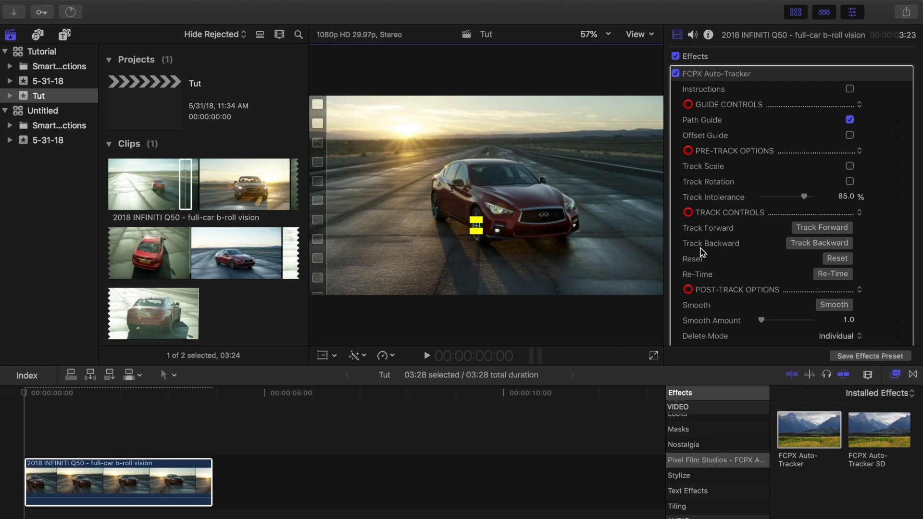
pyautogui.moveTo(858, 173)
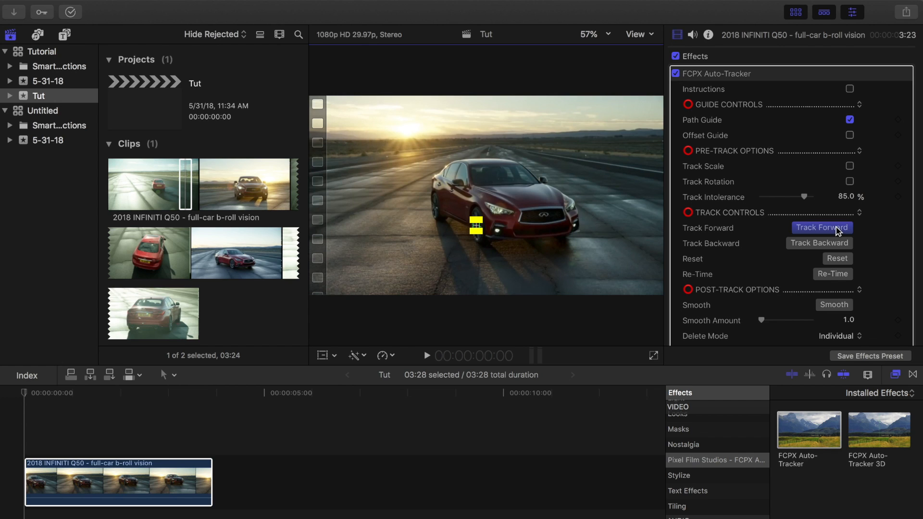
# Step: Try Track Forward on the front wheel, then cancel the tracking run
pyautogui.click(821, 228)
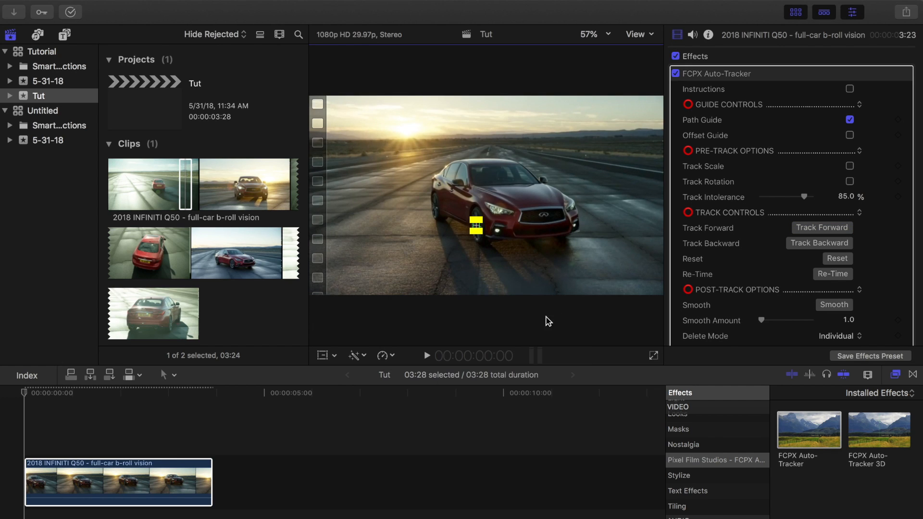
pyautogui.click(820, 228)
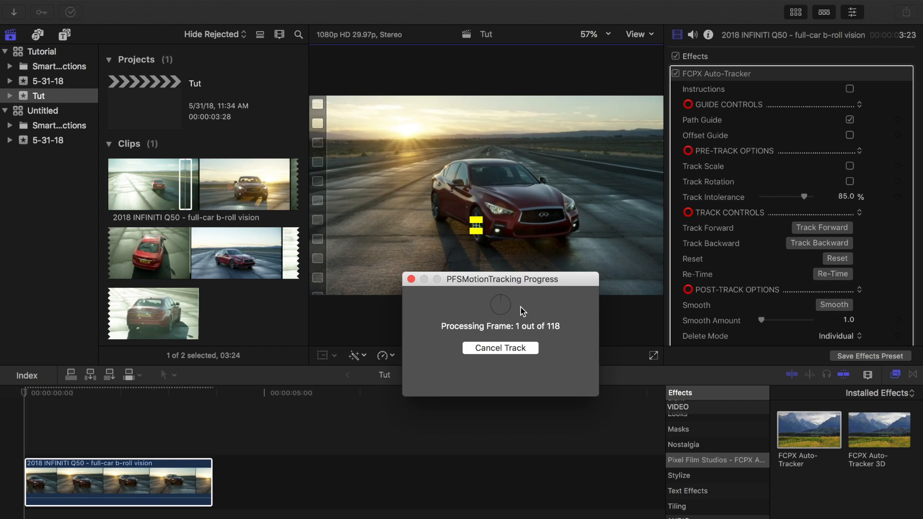
pyautogui.click(500, 347)
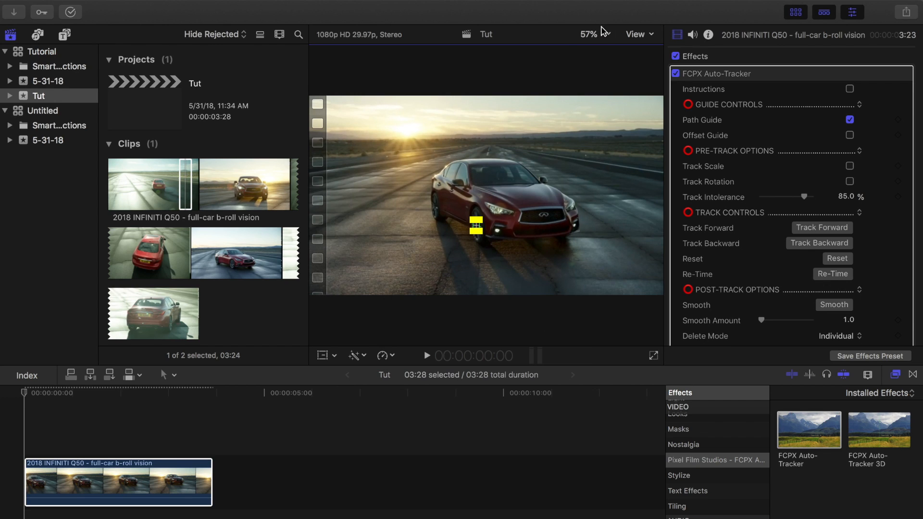
pyautogui.click(590, 34)
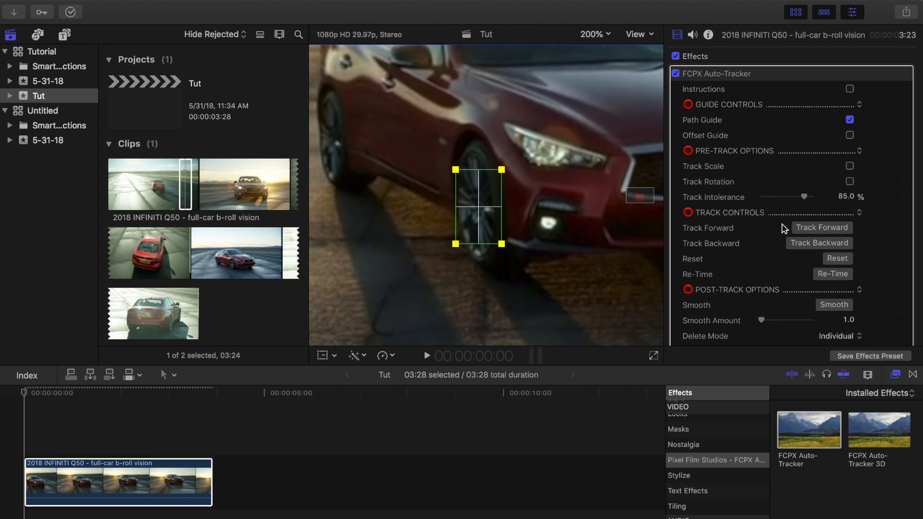
# Step: Track the front wheel forward through the clip, then return viewer zoom to Fit
pyautogui.click(820, 228)
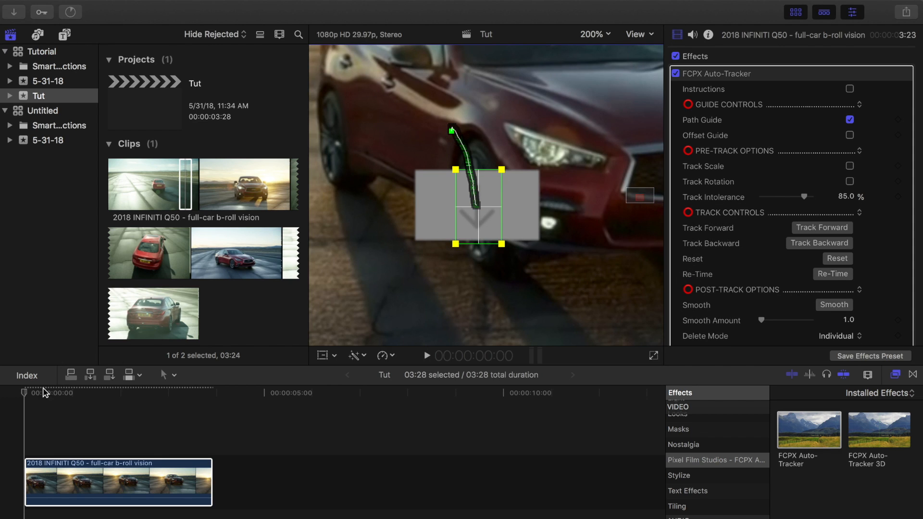
pyautogui.click(71, 393)
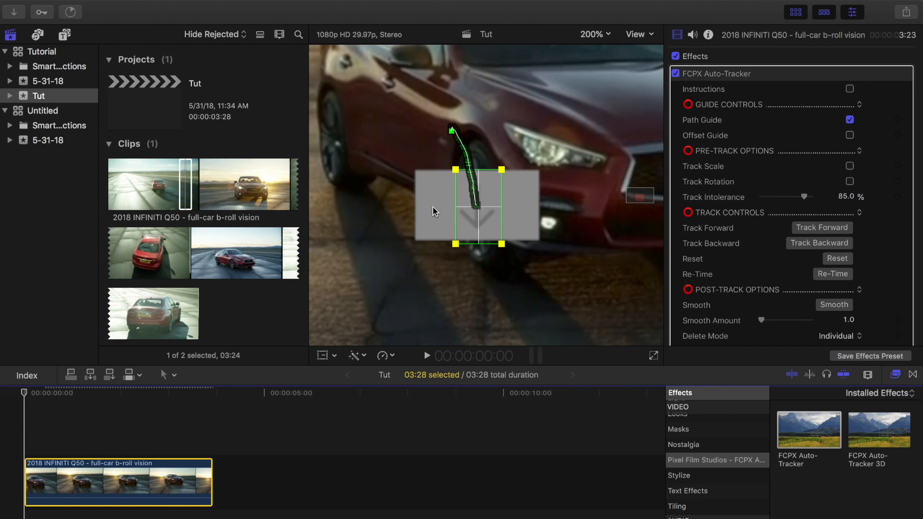
pyautogui.moveTo(584, 39)
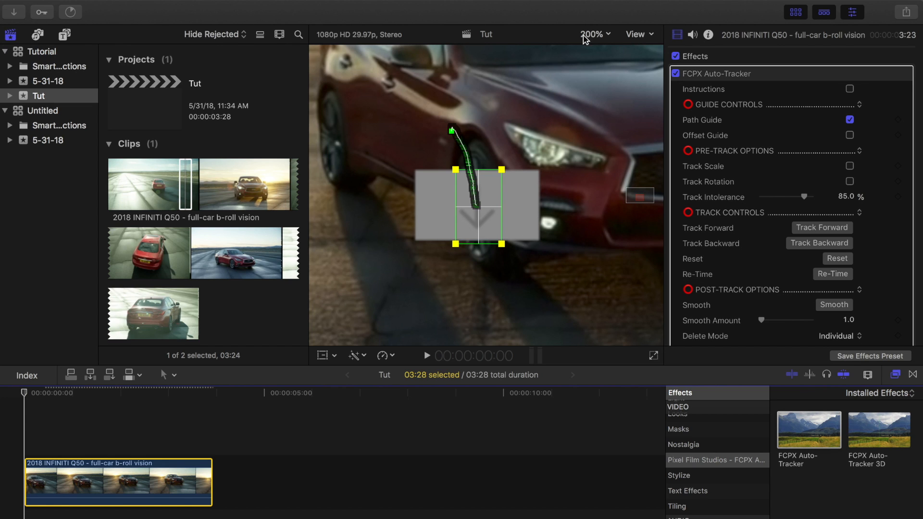
pyautogui.click(593, 34)
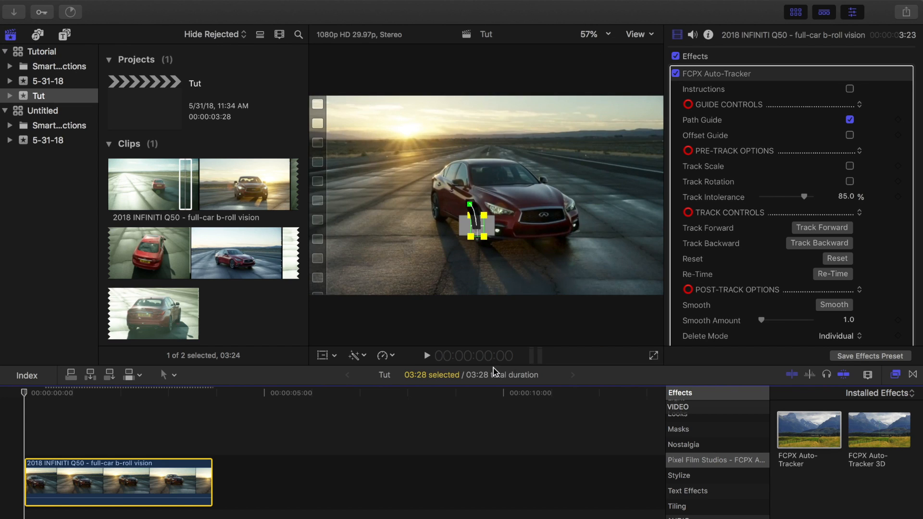
pyautogui.moveTo(97, 63)
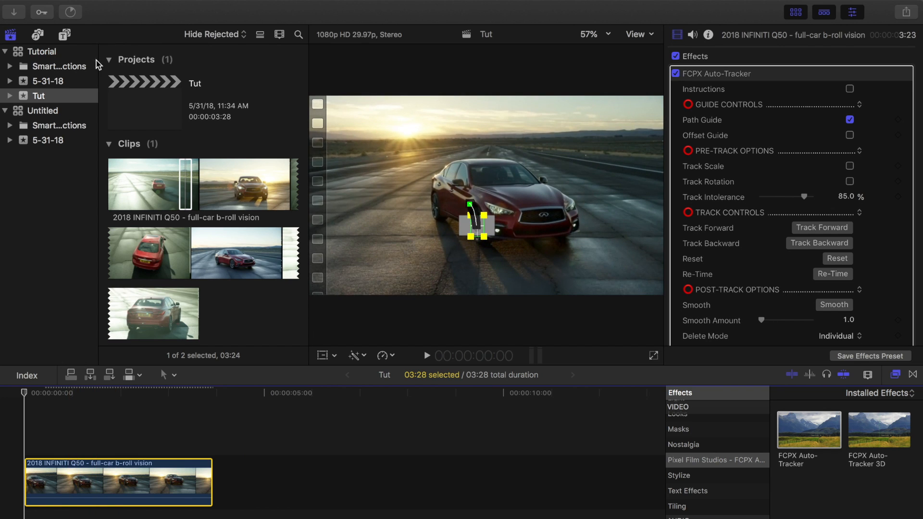
# Step: Add the Custom title above the car clip and type $40,000
pyautogui.click(64, 34)
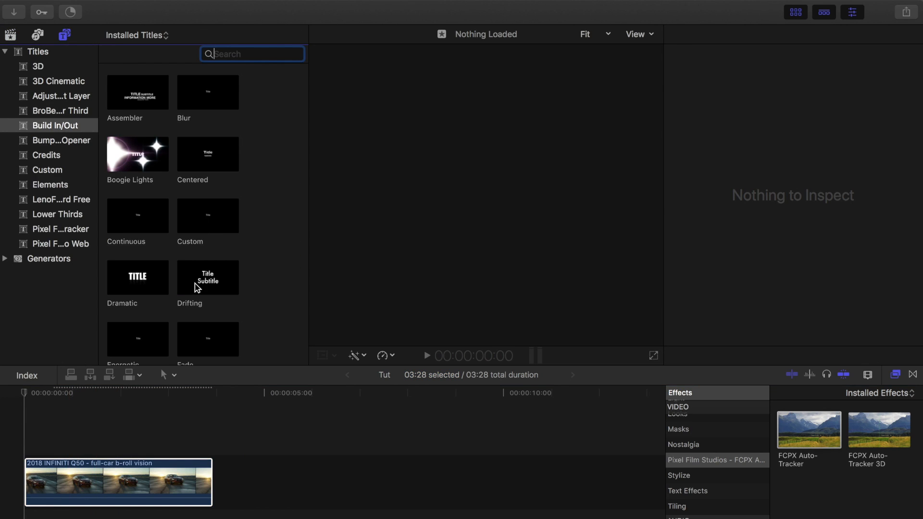
pyautogui.scroll(-3)
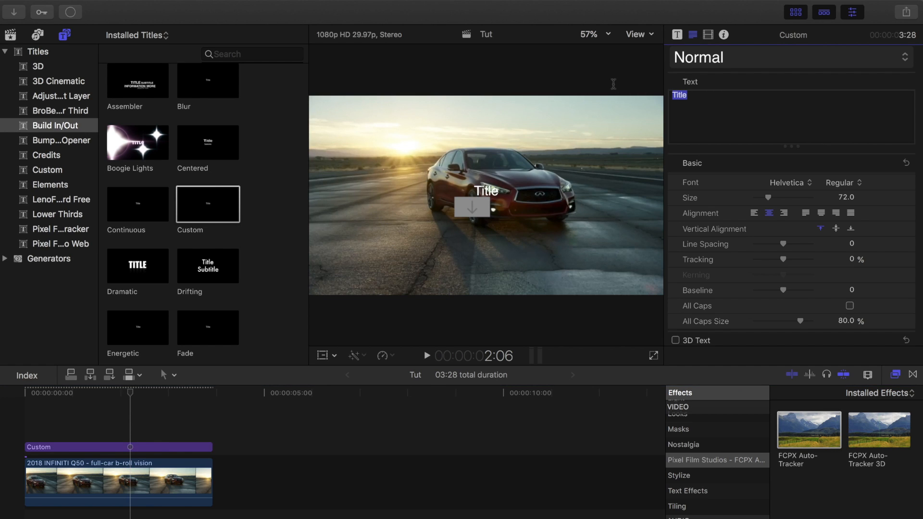
pyautogui.write('$')
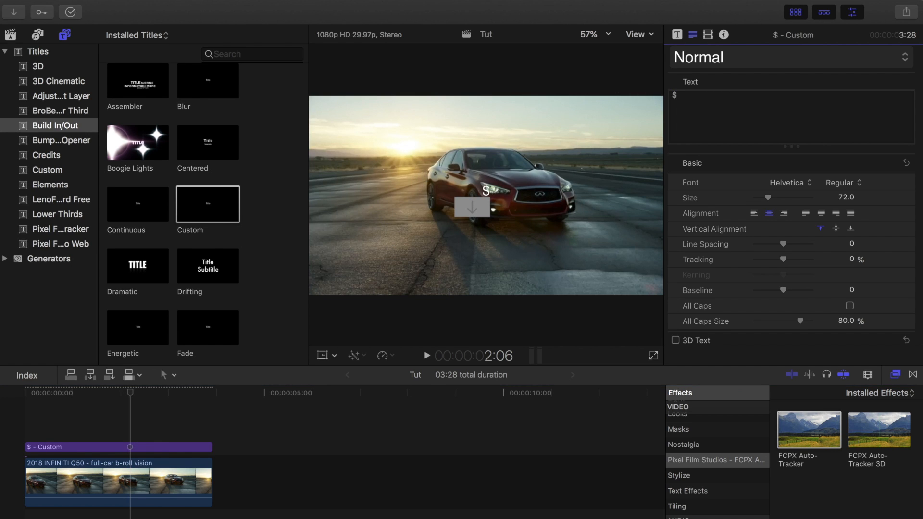
pyautogui.write('40,')
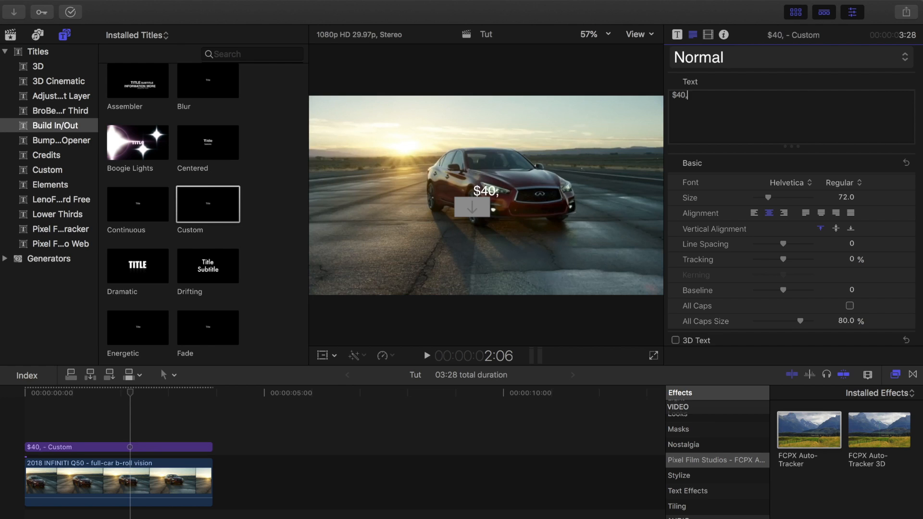
pyautogui.write('000')
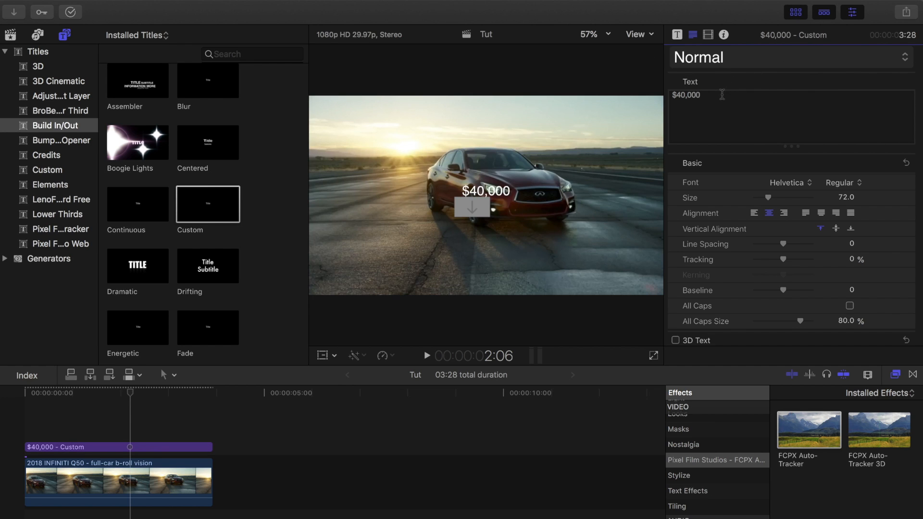
# Step: Set the title's font to Knewave at size 122
pyautogui.click(788, 182)
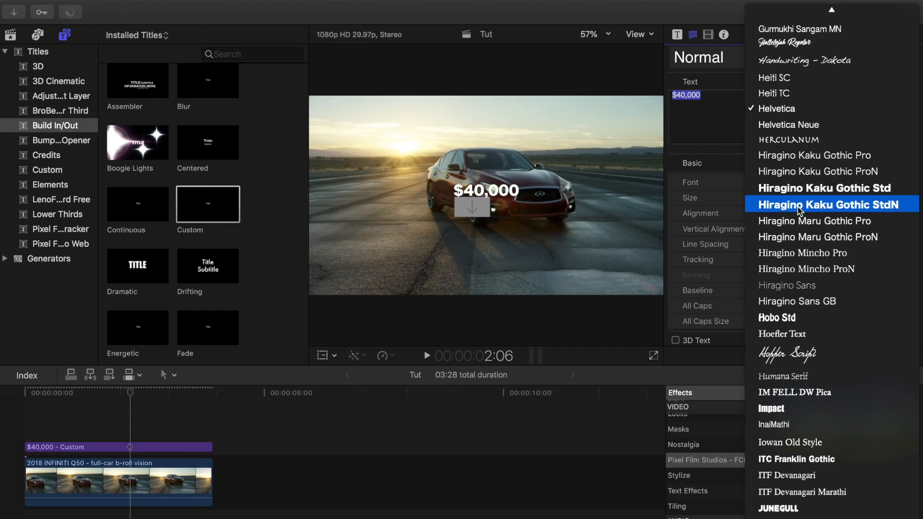
pyautogui.scroll(-3)
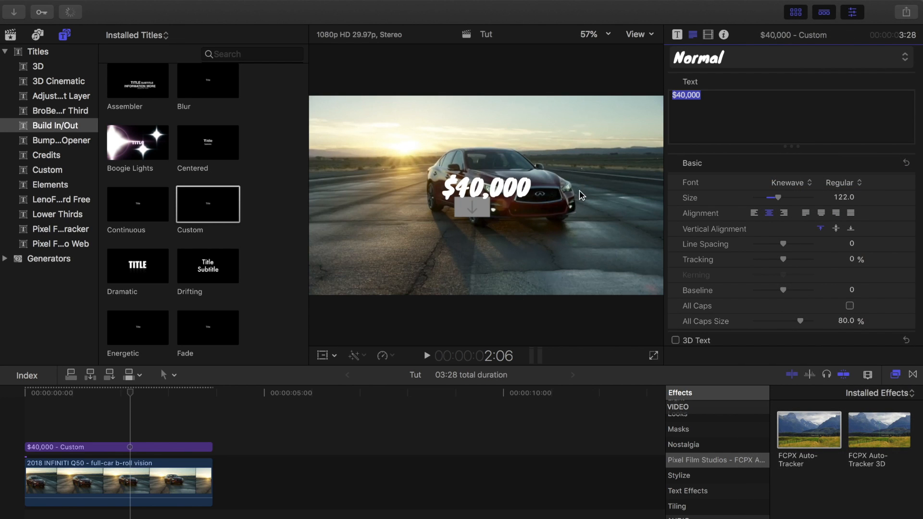
pyautogui.moveTo(223, 382)
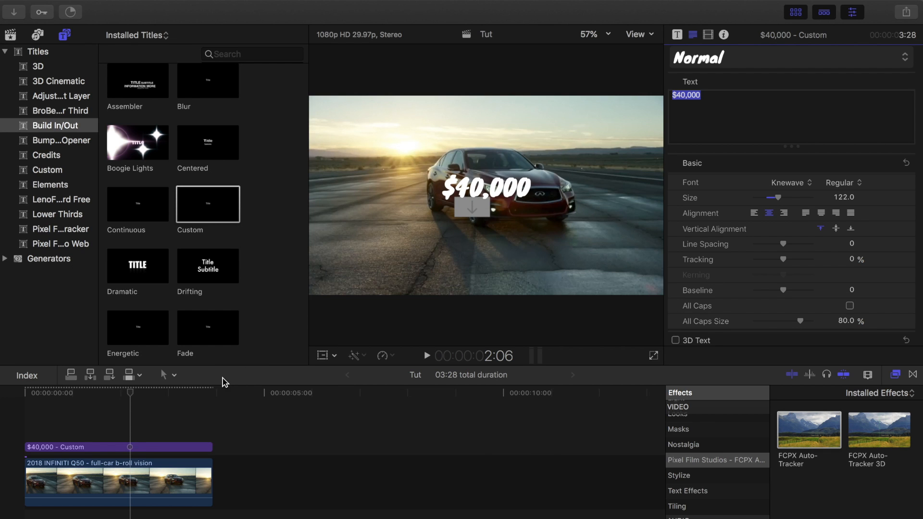
pyautogui.click(118, 480)
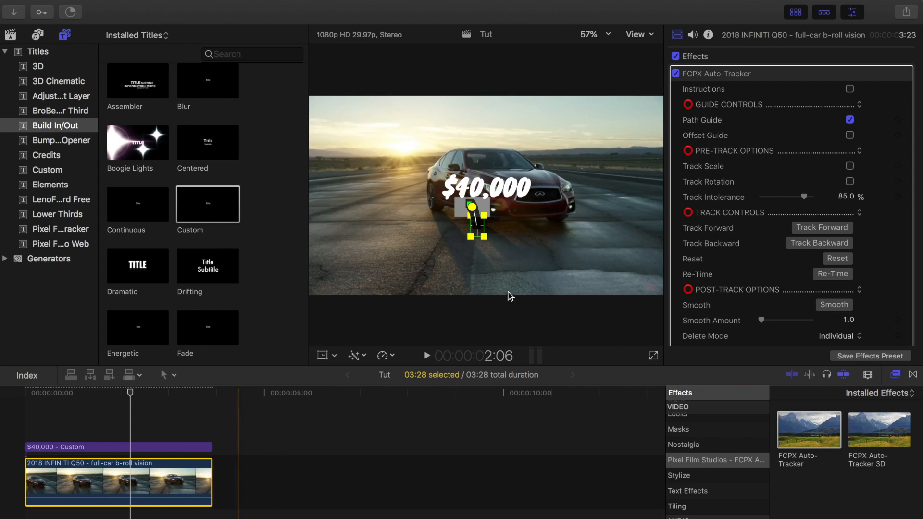
# Step: Choose the $40,000 Custom title as the Auto-Tracker drop zone source, then reselect the title
pyautogui.scroll(-3)
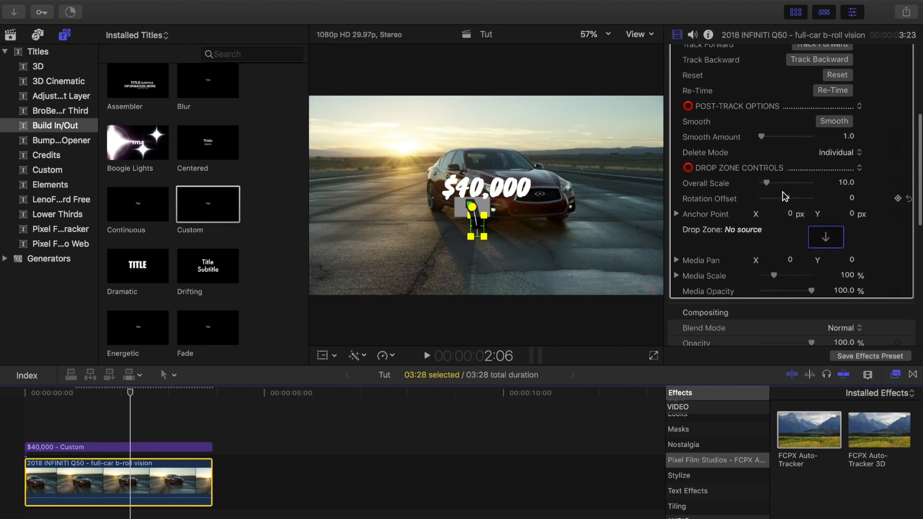
pyautogui.click(825, 236)
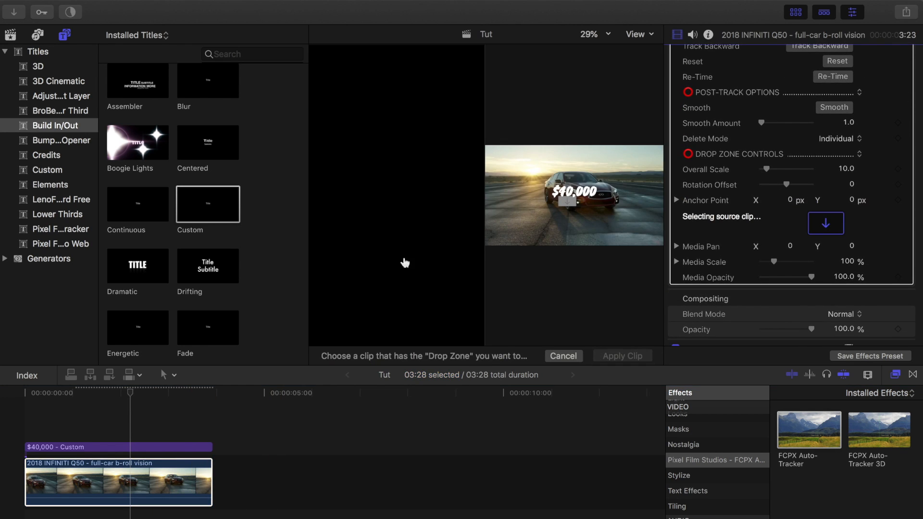
pyautogui.click(118, 482)
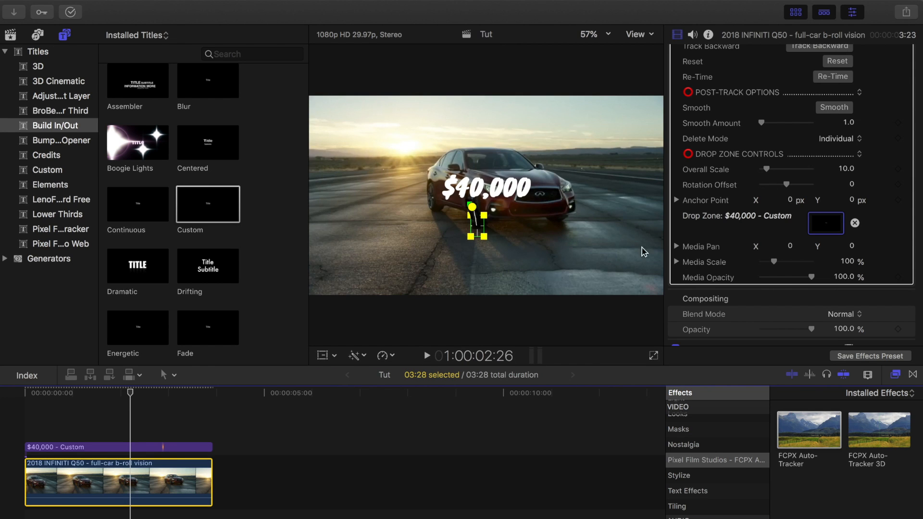
pyautogui.click(23, 393)
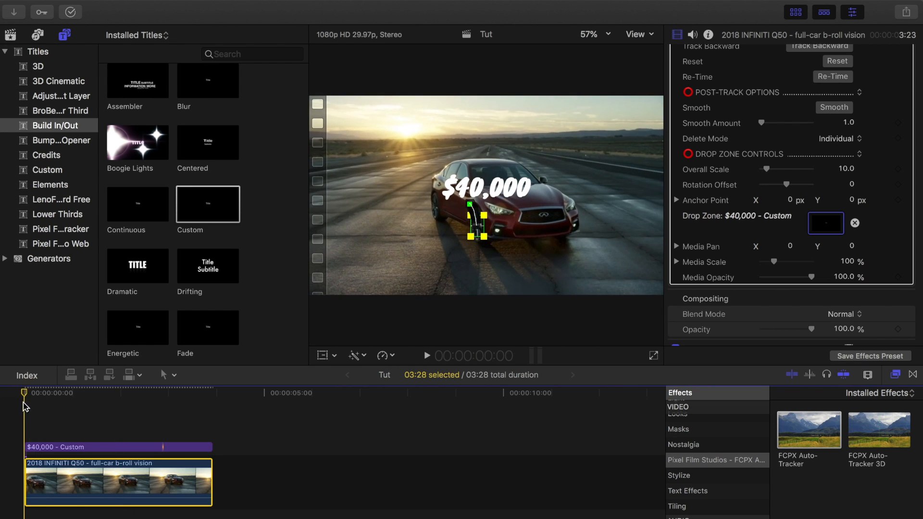
pyautogui.click(126, 393)
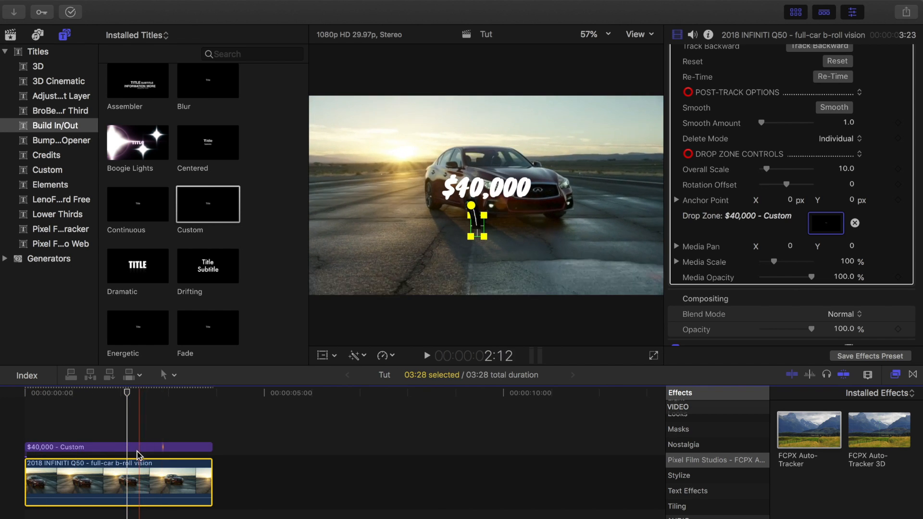
pyautogui.click(118, 447)
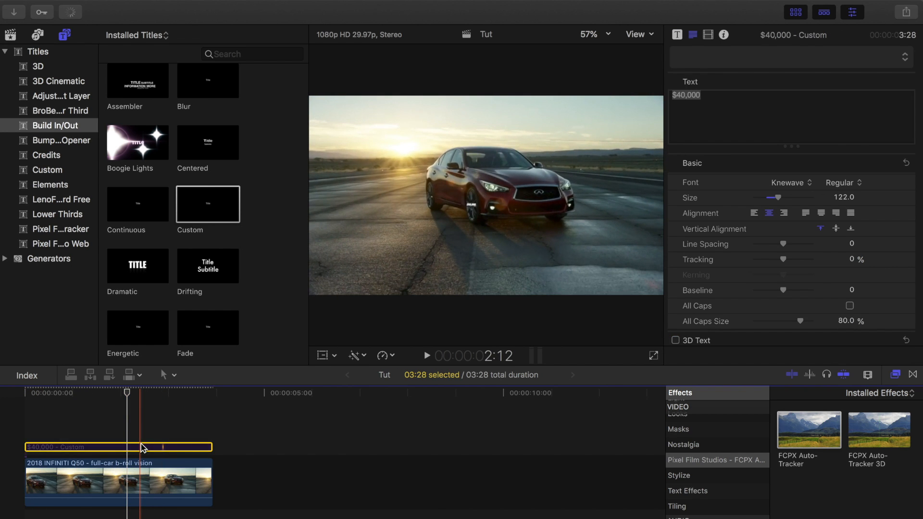
# Step: Disable the original title, enlarge the tracked $40,000 beside the front wheel, and play back
pyautogui.click(118, 482)
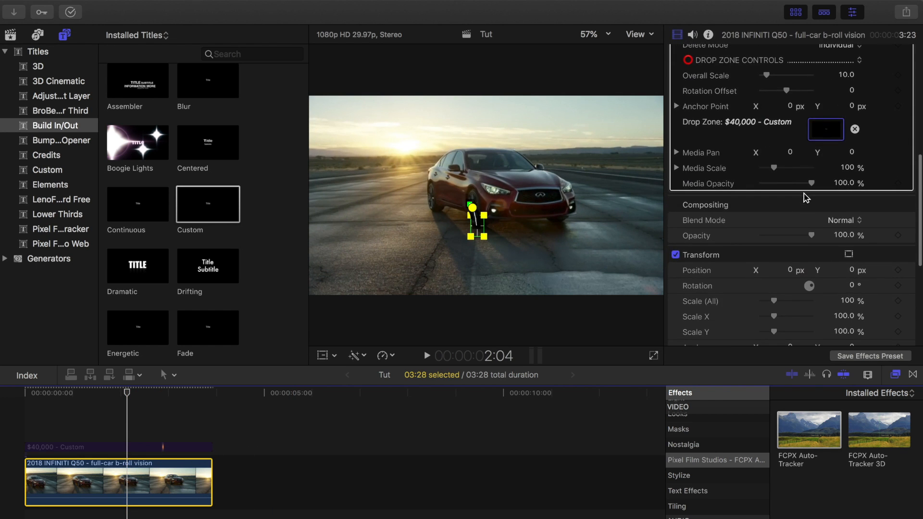
pyautogui.scroll(3)
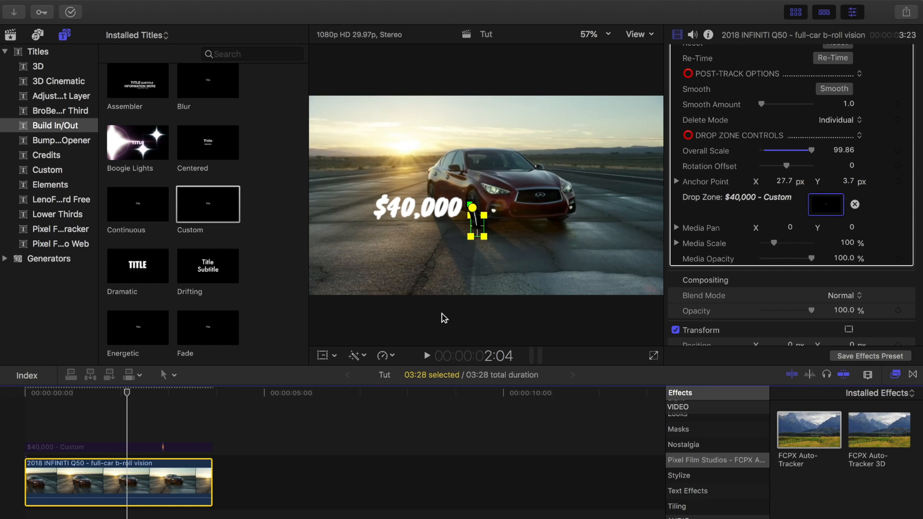
pyautogui.click(425, 355)
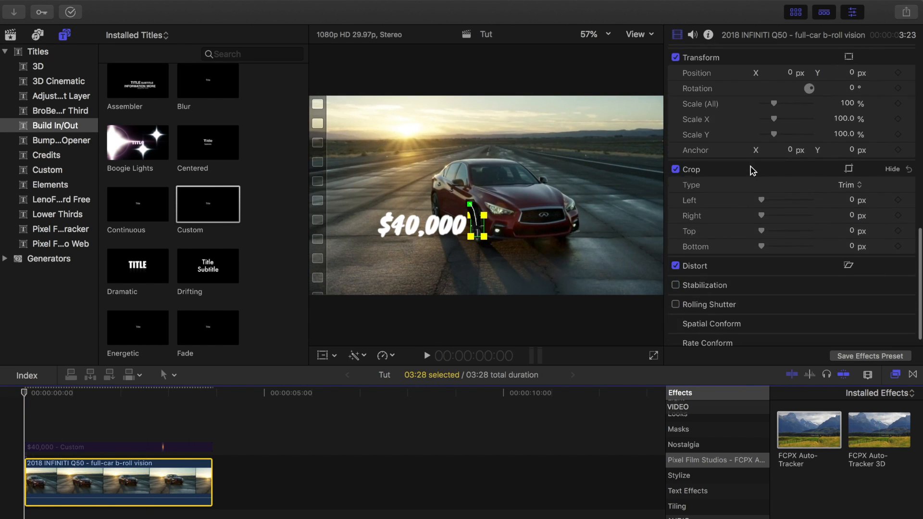
pyautogui.scroll(-3)
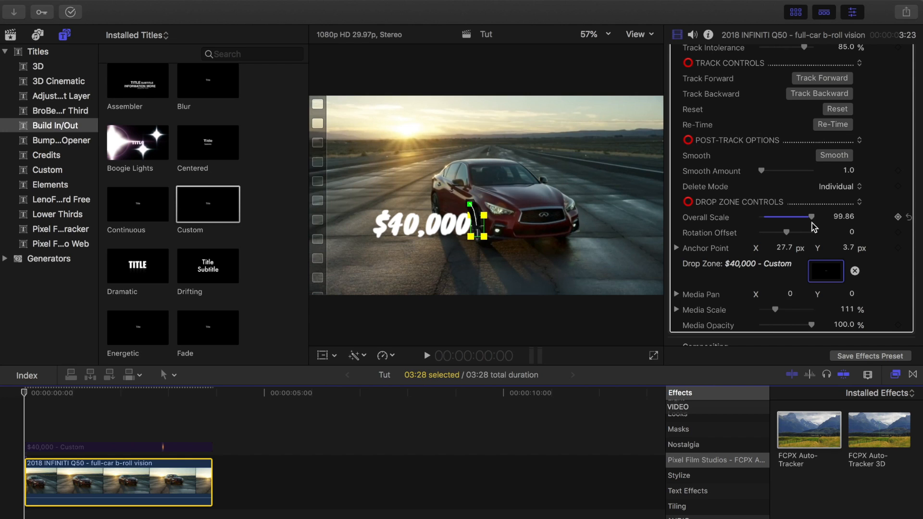
pyautogui.moveTo(812, 323)
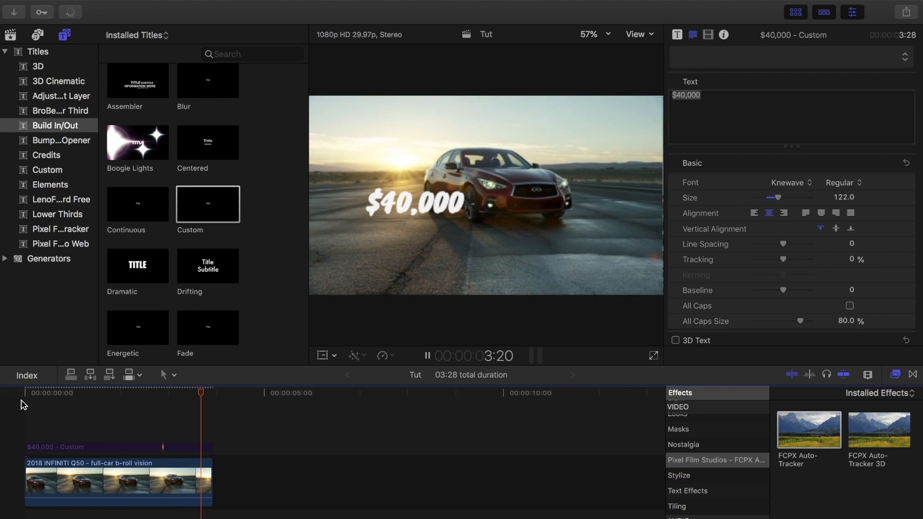
pyautogui.click(426, 356)
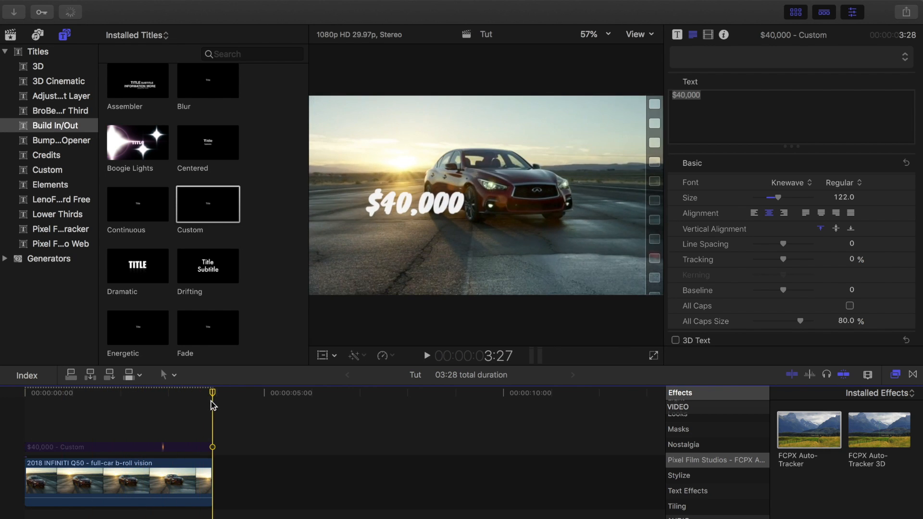